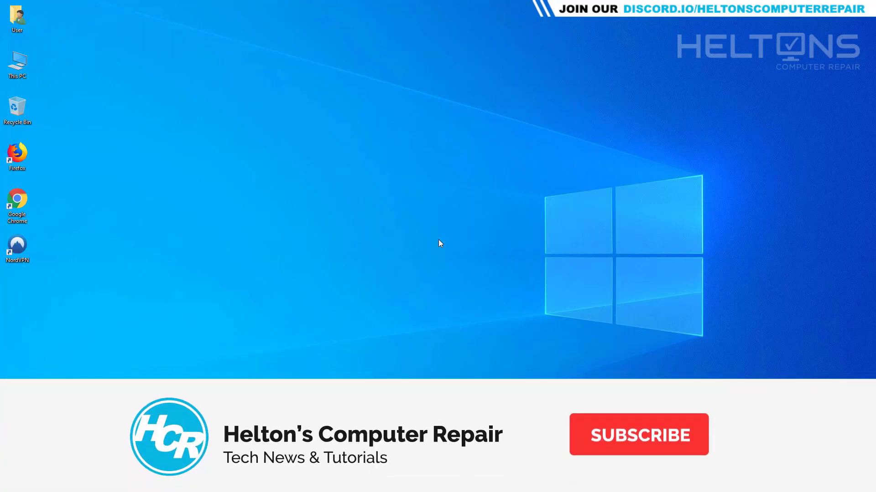
# Quit NordVPN from its system tray quick menu so it stops running
pyautogui.click(639, 435)
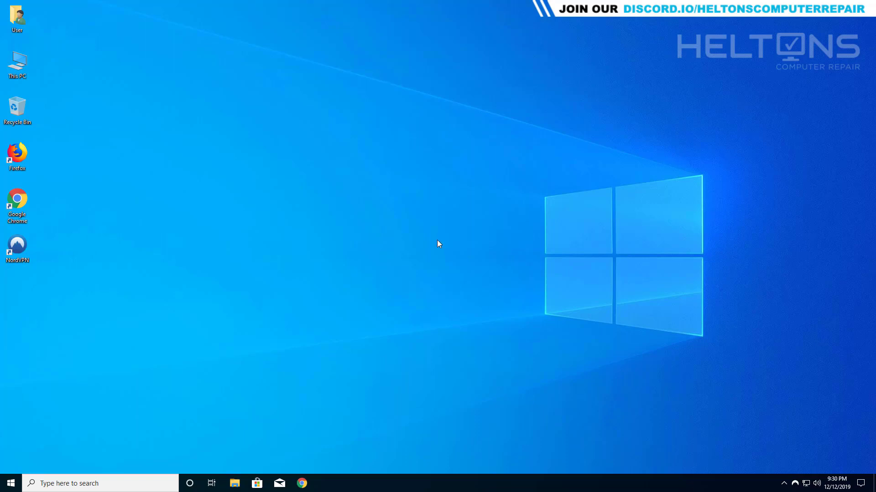
pyautogui.moveTo(451, 251)
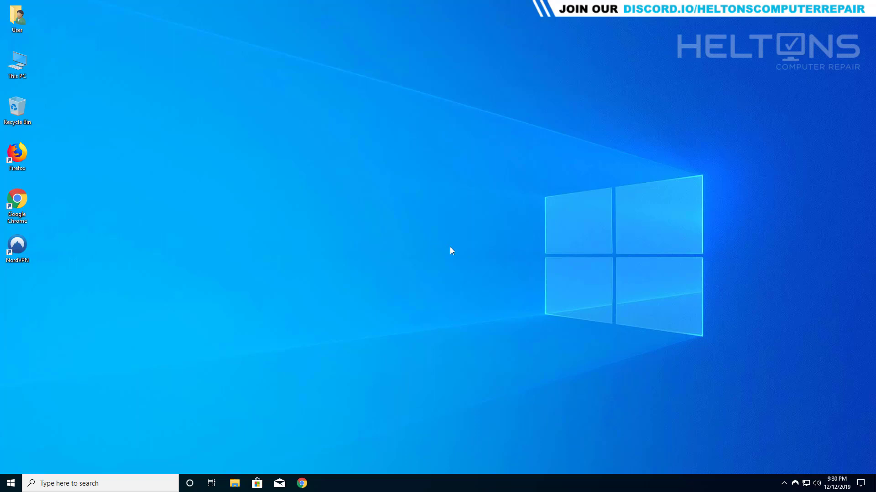
pyautogui.moveTo(455, 265)
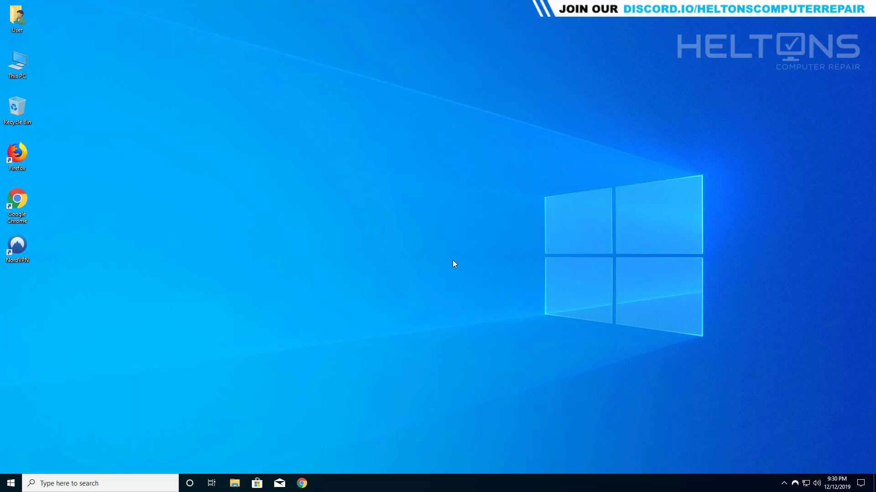
pyautogui.moveTo(451, 266)
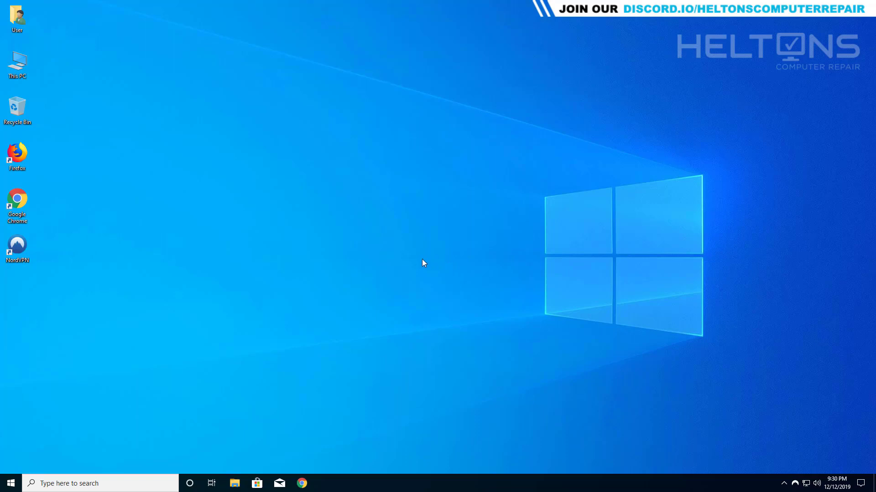
pyautogui.moveTo(363, 278)
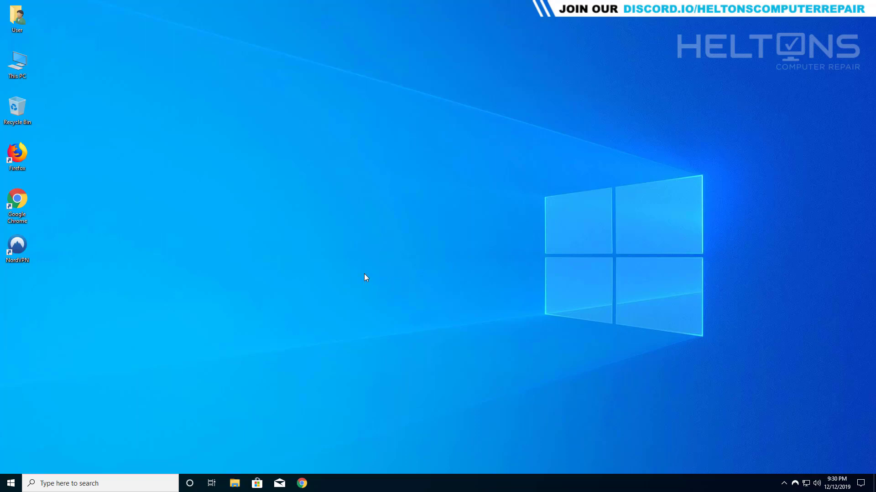
pyautogui.moveTo(327, 283)
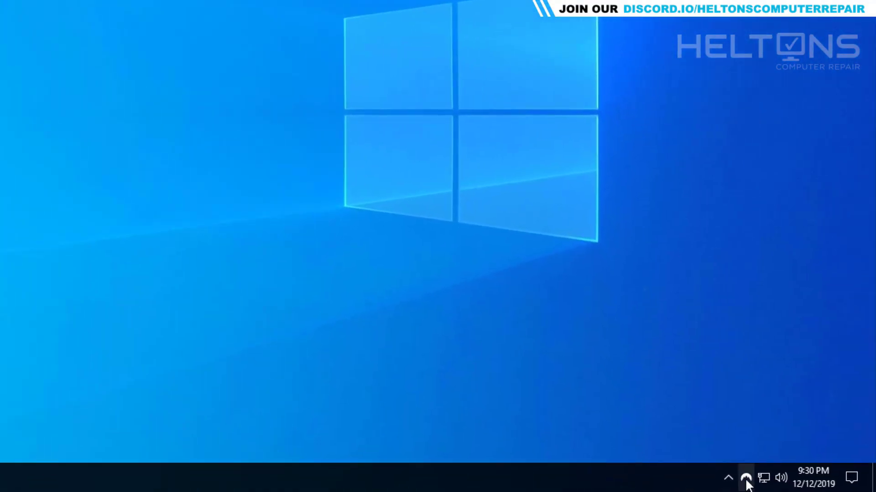
pyautogui.click(745, 479)
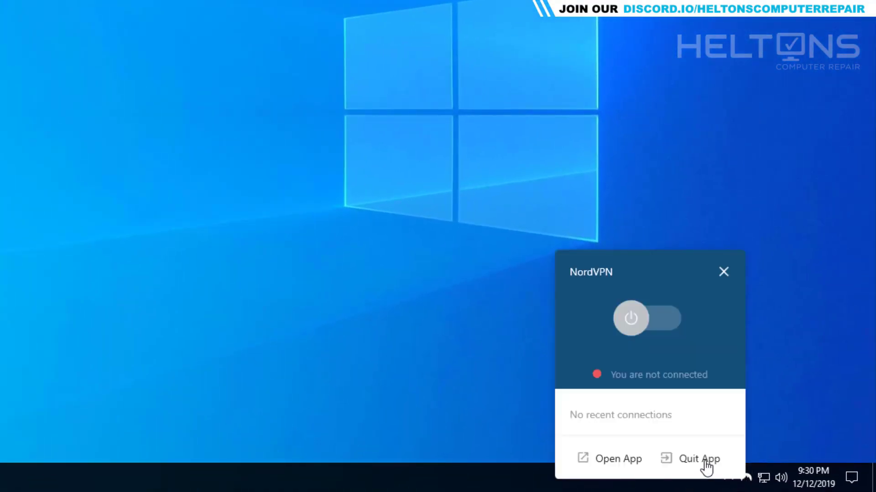
pyautogui.click(697, 458)
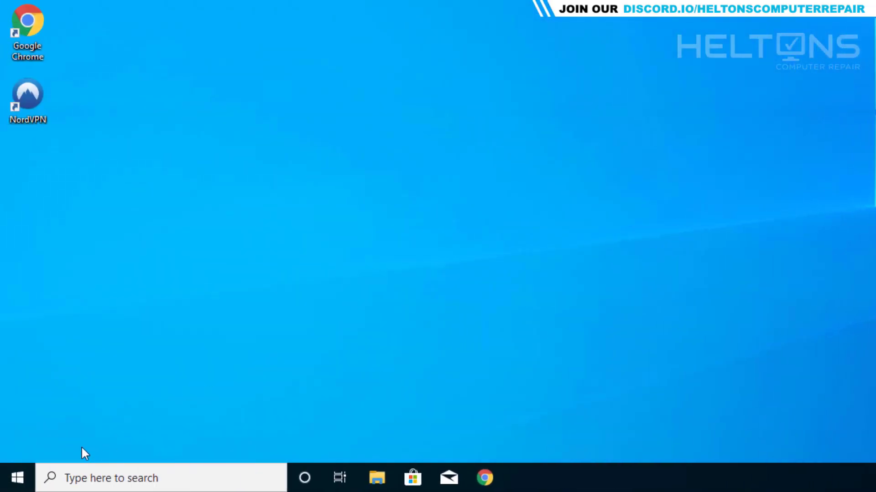
# Open Windows Settings to the Apps & features page
pyautogui.click(14, 478)
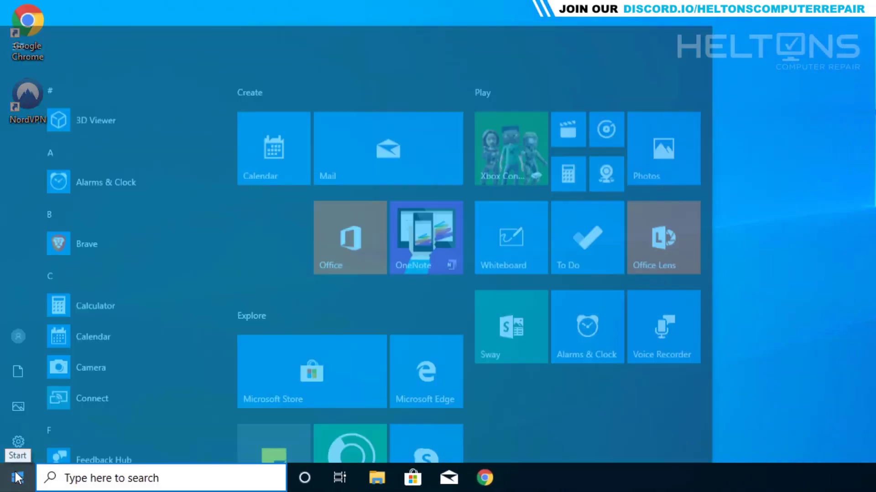
pyautogui.click(520, 478)
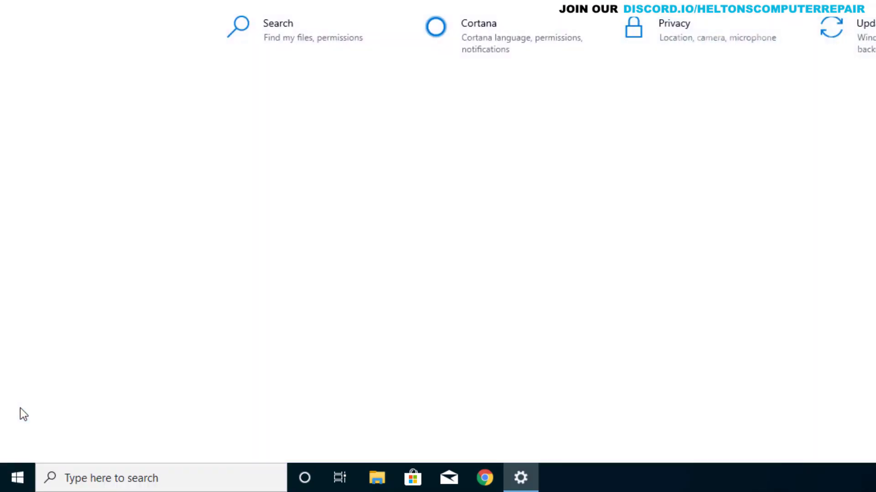
pyautogui.click(520, 477)
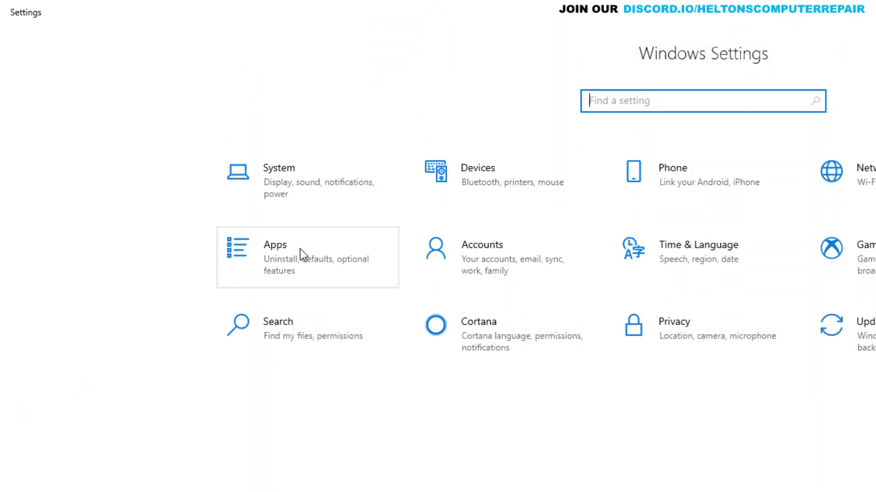
pyautogui.click(274, 245)
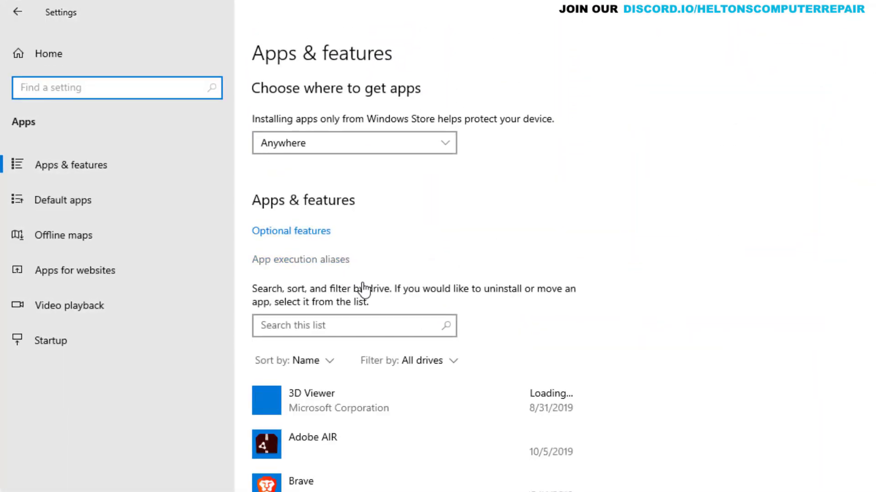
# Scroll the Apps & features list down to the NordVPN entry
pyautogui.scroll(-3)
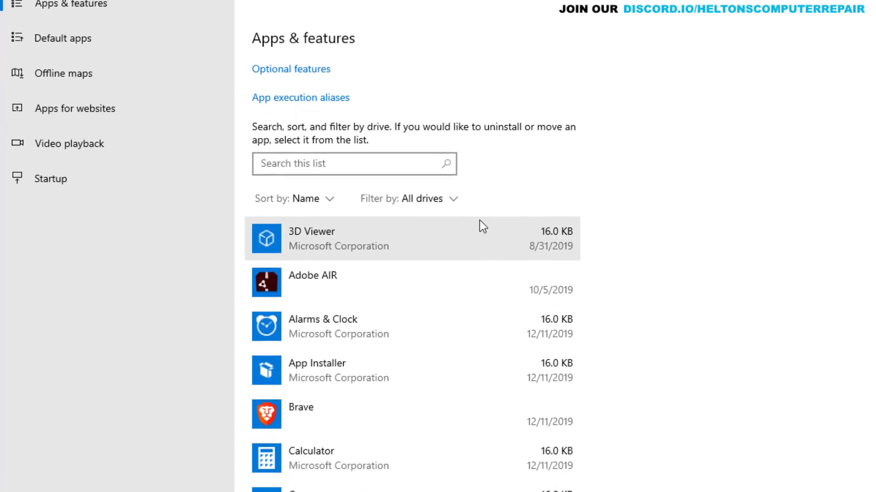
pyautogui.scroll(-3)
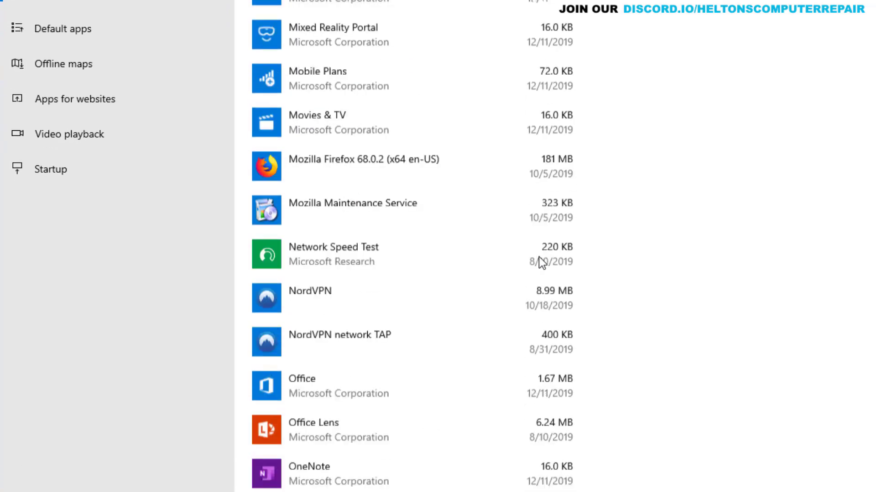
pyautogui.scroll(-3)
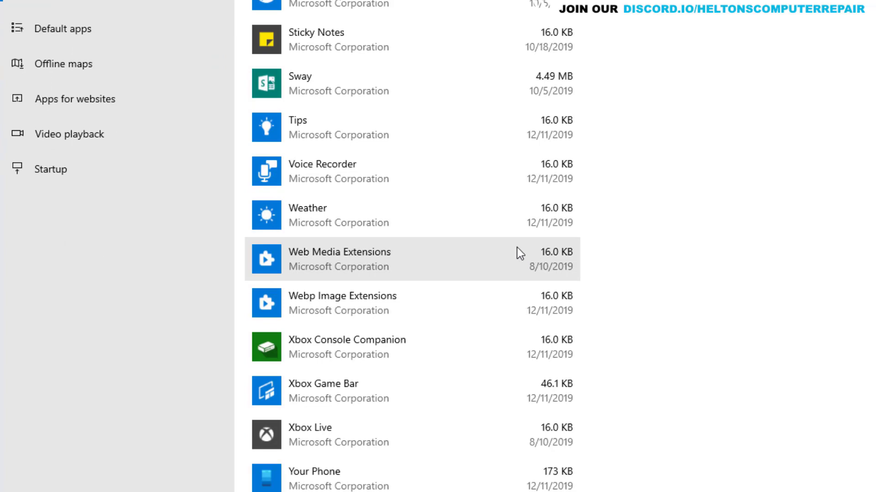
pyautogui.scroll(3)
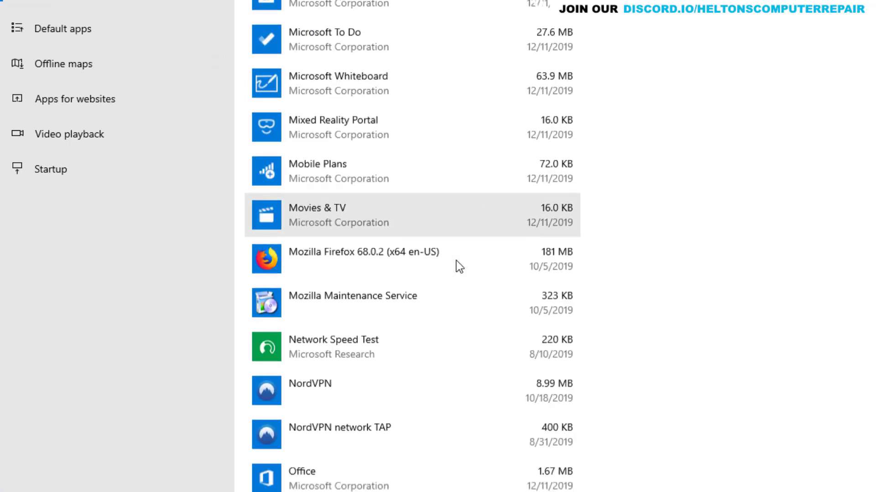
pyautogui.scroll(-3)
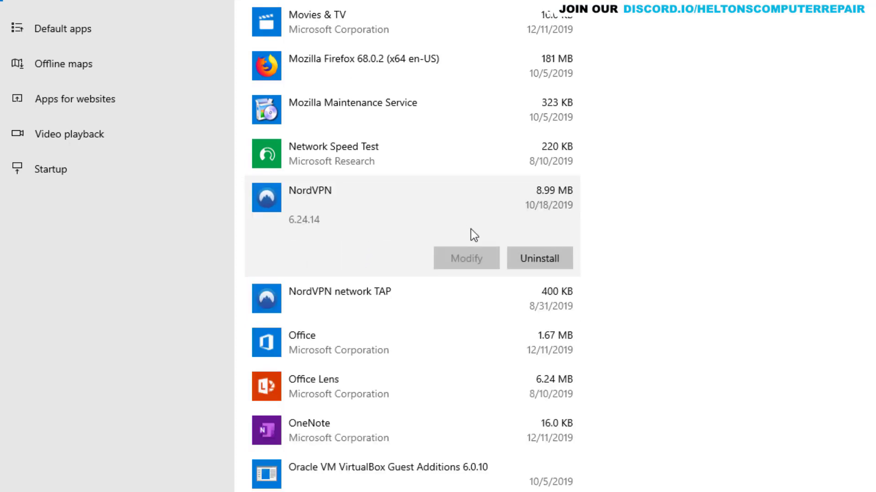
# Launch the NordVPN uninstaller from Apps & features, approving the admin prompt
pyautogui.click(539, 258)
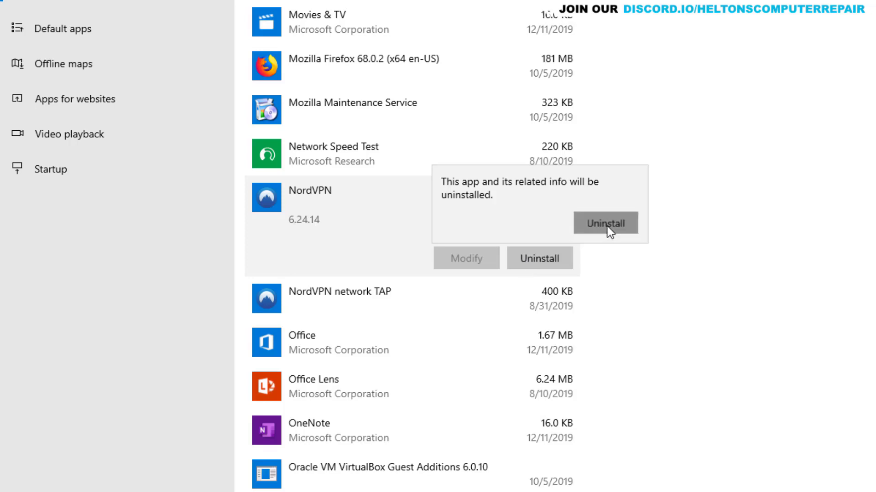
pyautogui.click(604, 223)
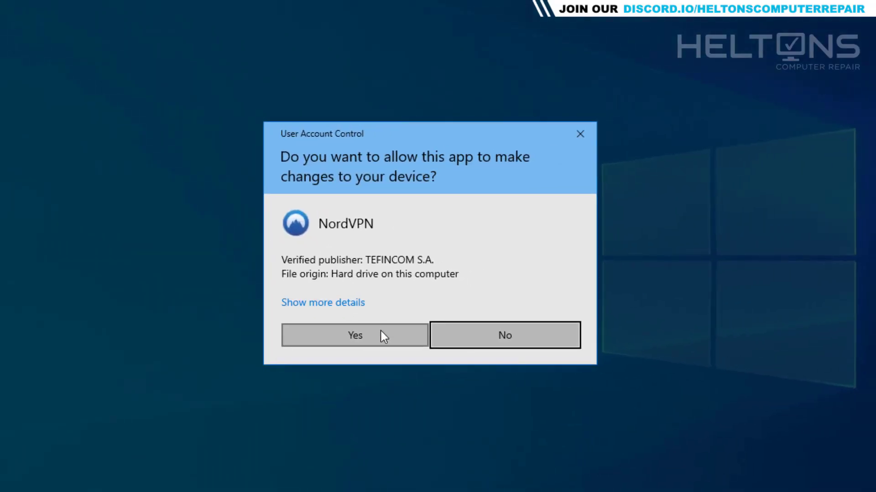
pyautogui.click(354, 335)
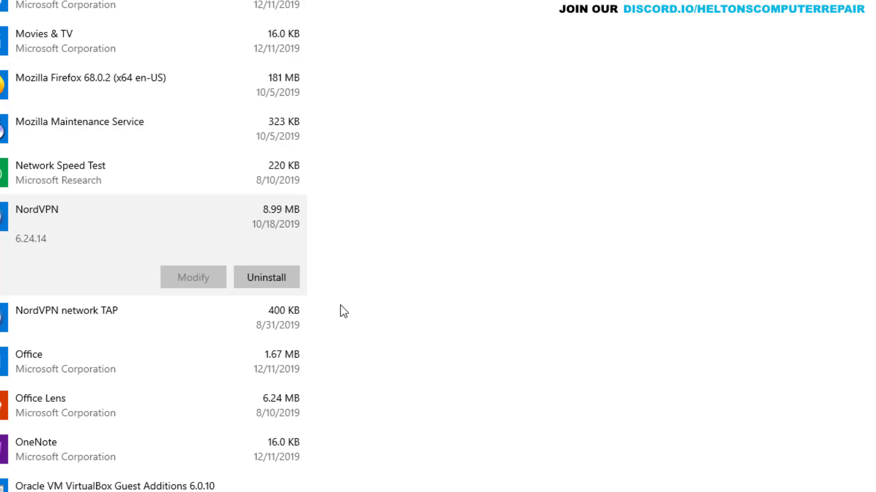
pyautogui.click(266, 277)
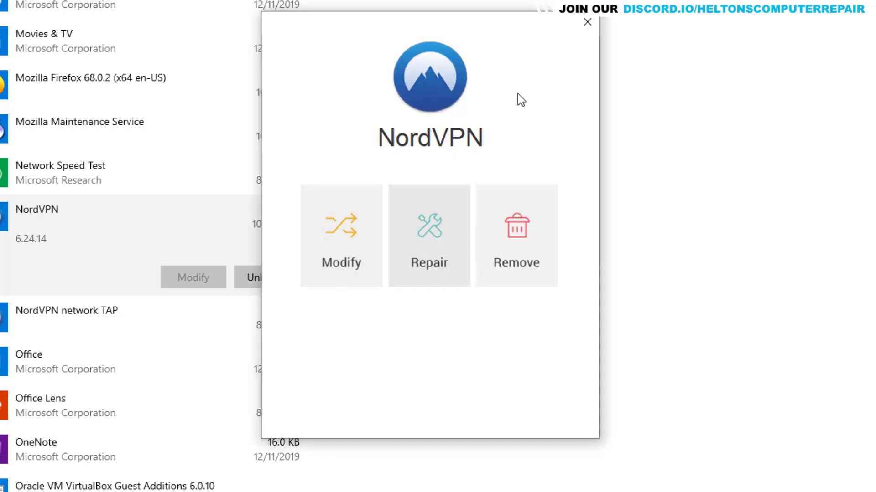
# Cancel the NordVPN setup window and finish without making changes
pyautogui.click(587, 22)
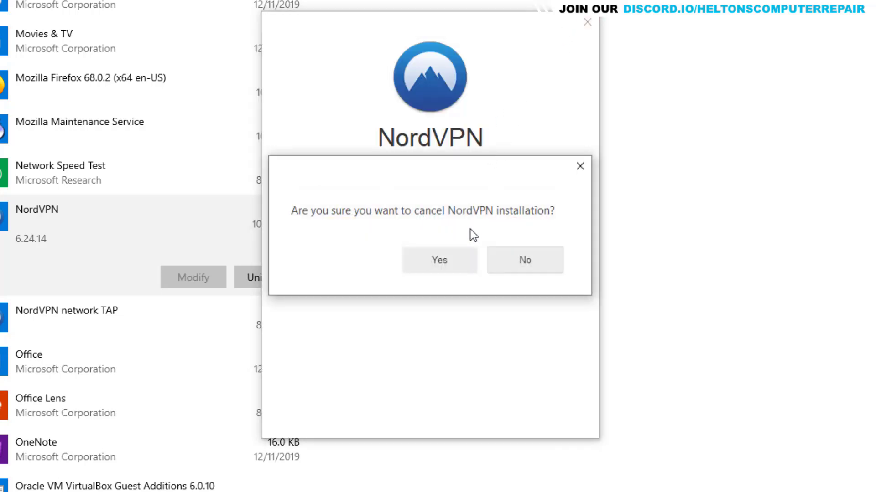
pyautogui.click(439, 260)
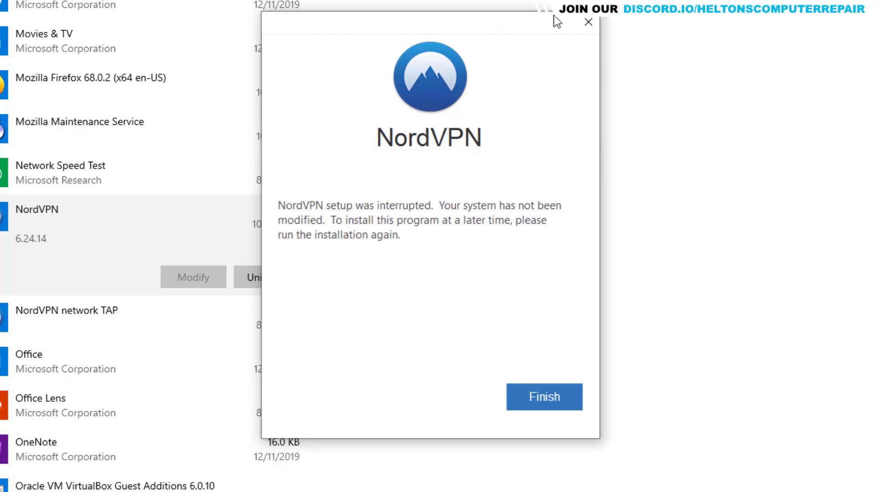
pyautogui.click(543, 397)
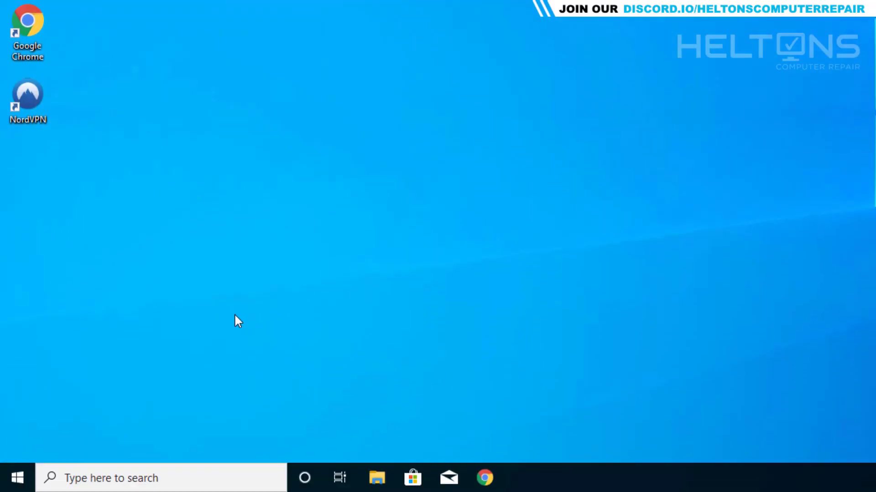
# Find Control Panel through Start search and show its Programs category
pyautogui.click(17, 478)
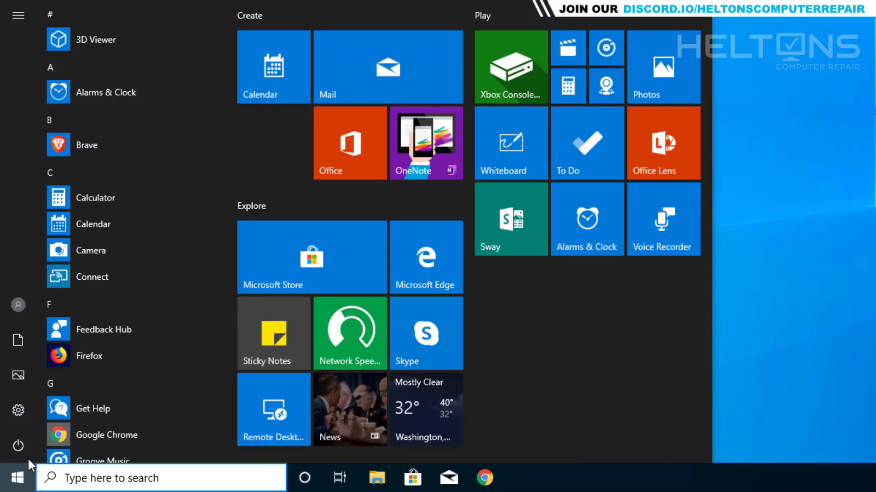
pyautogui.click(160, 478)
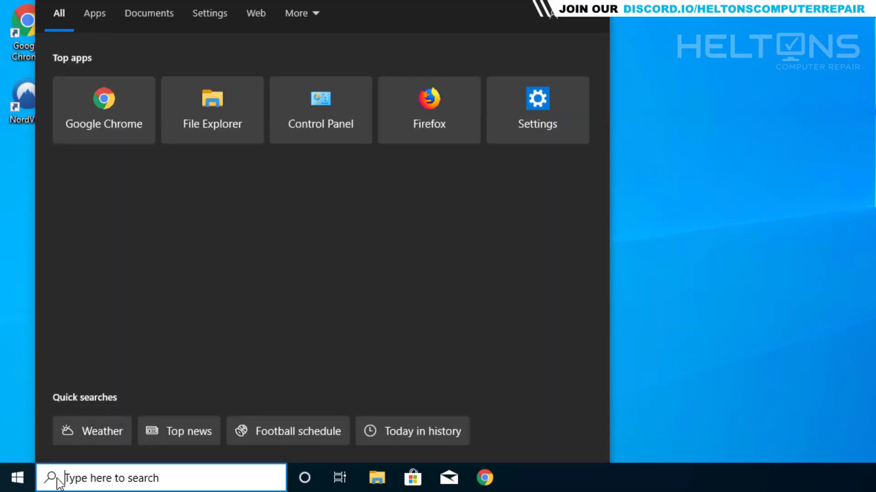
pyautogui.moveTo(100, 479)
pyautogui.write('control')
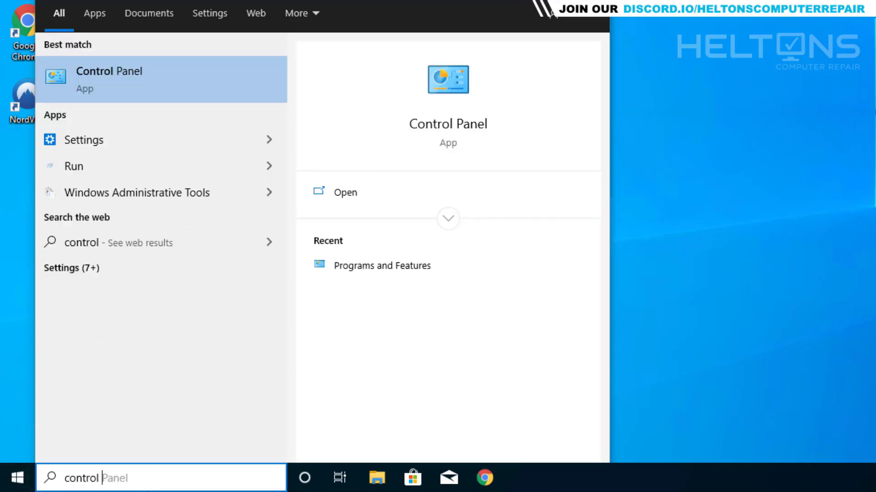
pyautogui.moveTo(156, 90)
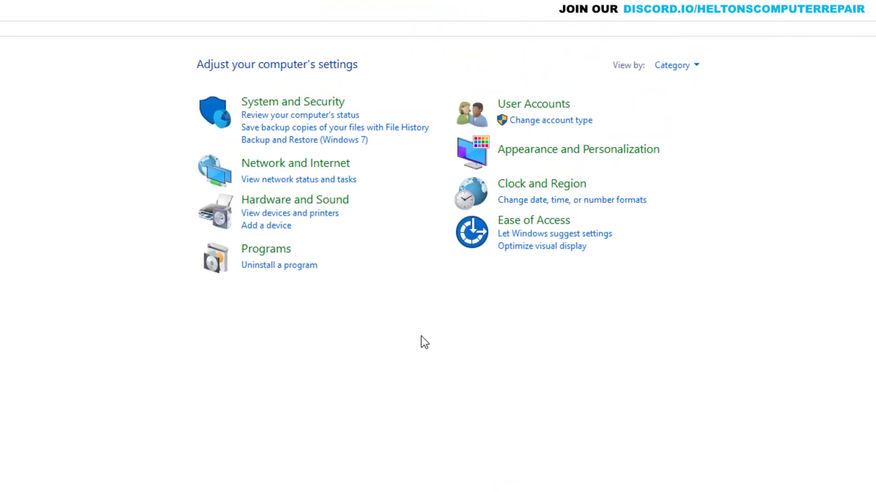
pyautogui.moveTo(680, 72)
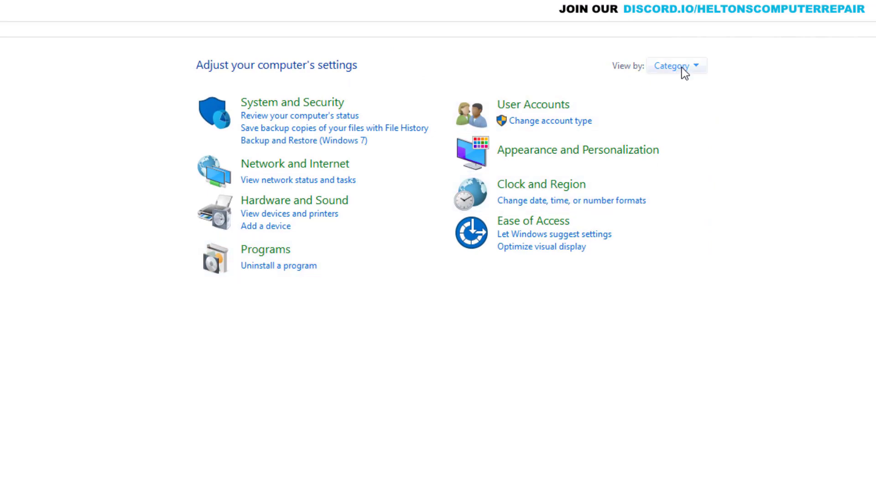
pyautogui.click(676, 65)
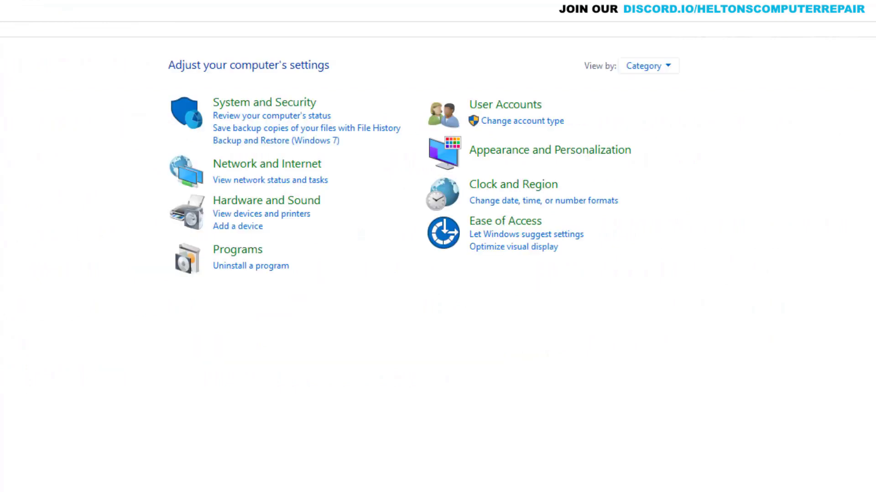
pyautogui.click(237, 249)
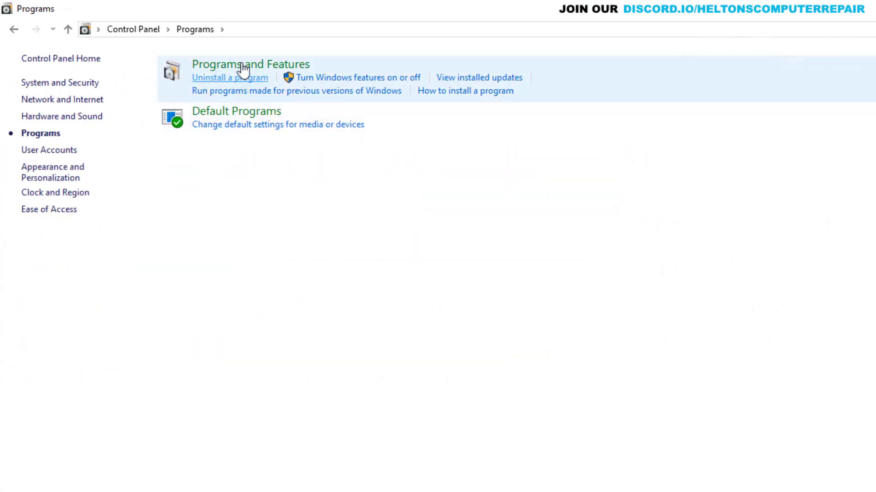
# Remove NordVPN 6.24.14 through Programs and Features and finish the uninstaller
pyautogui.click(251, 64)
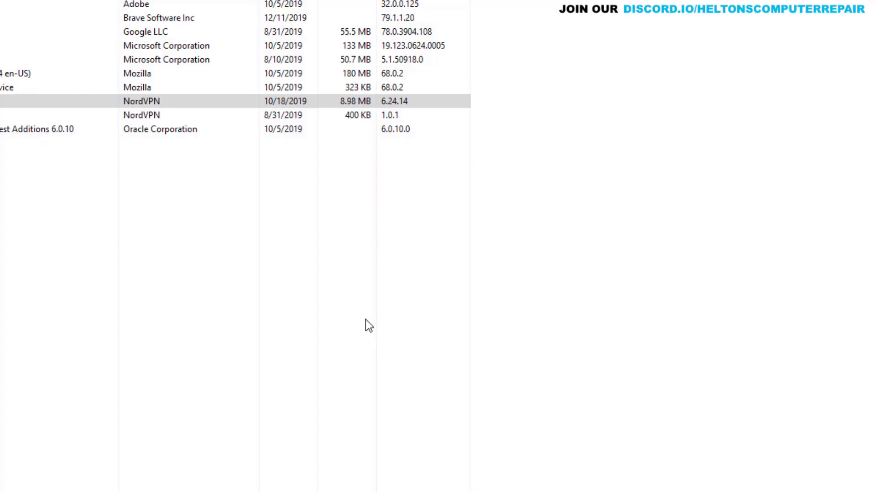
pyautogui.doubleClick(141, 101)
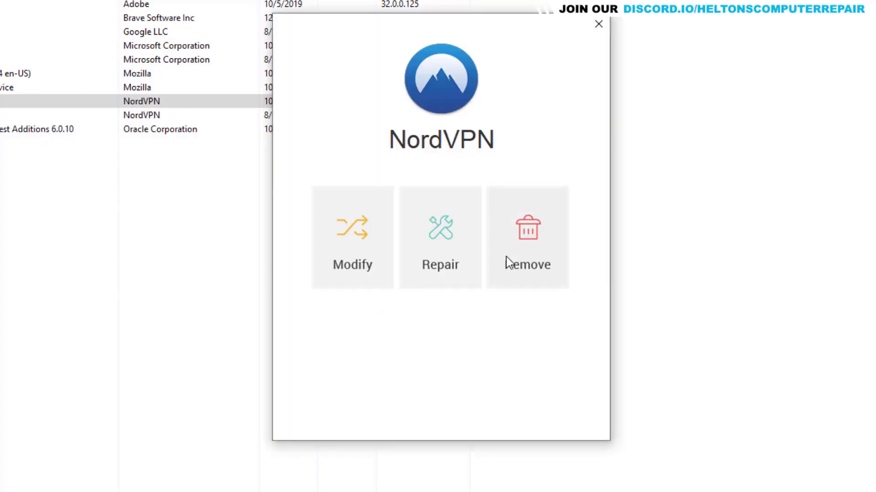
pyautogui.click(526, 234)
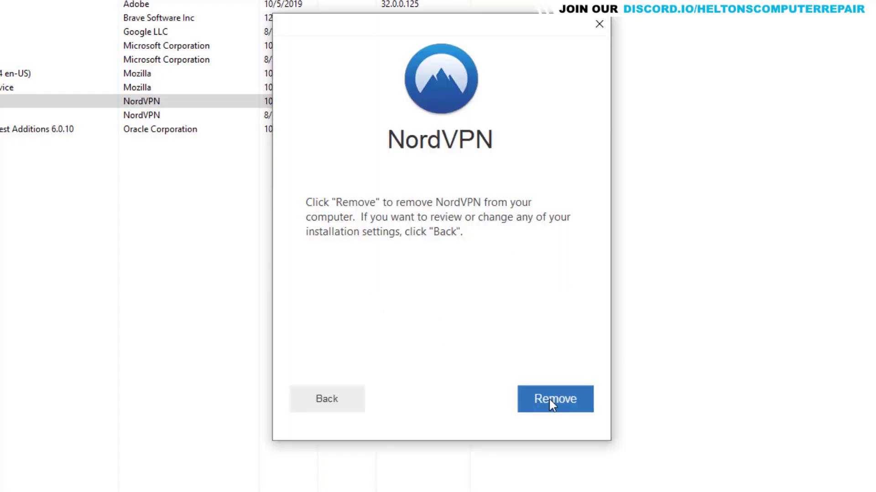
pyautogui.click(555, 398)
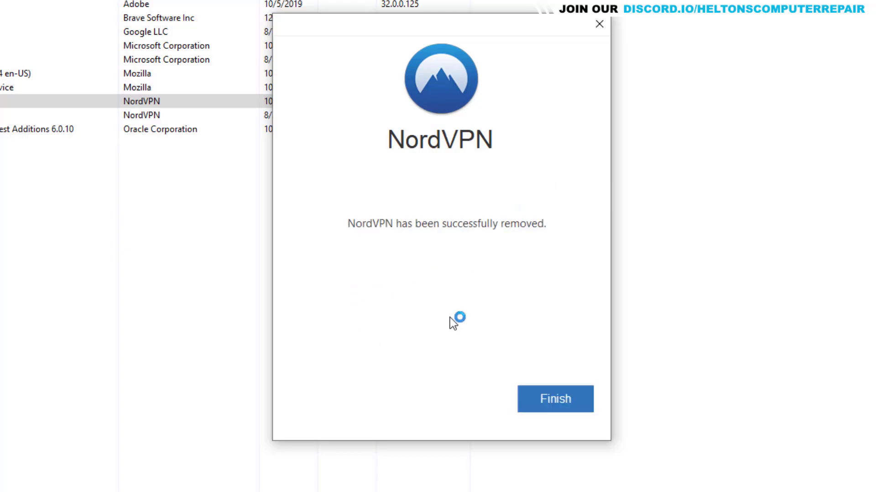
pyautogui.click(555, 399)
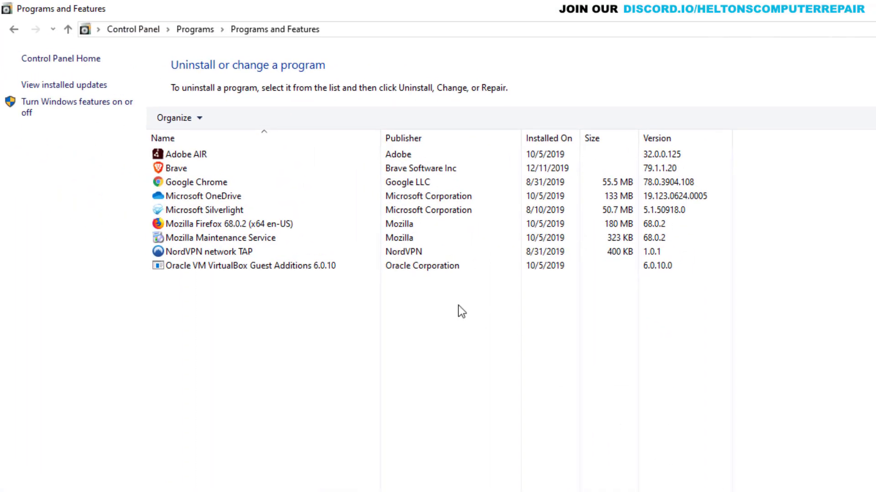
# Uninstall NordVPN network TAP from the programs list and dismiss the resulting notice
pyautogui.click(207, 252)
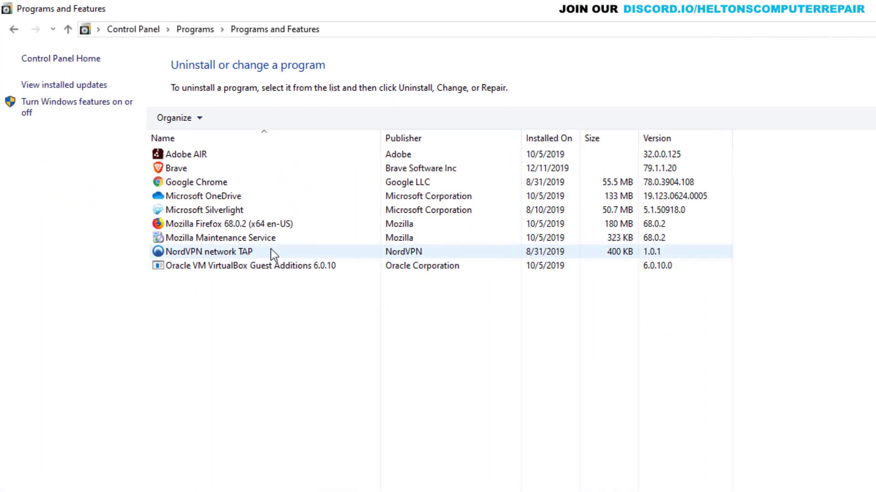
pyautogui.moveTo(401, 260)
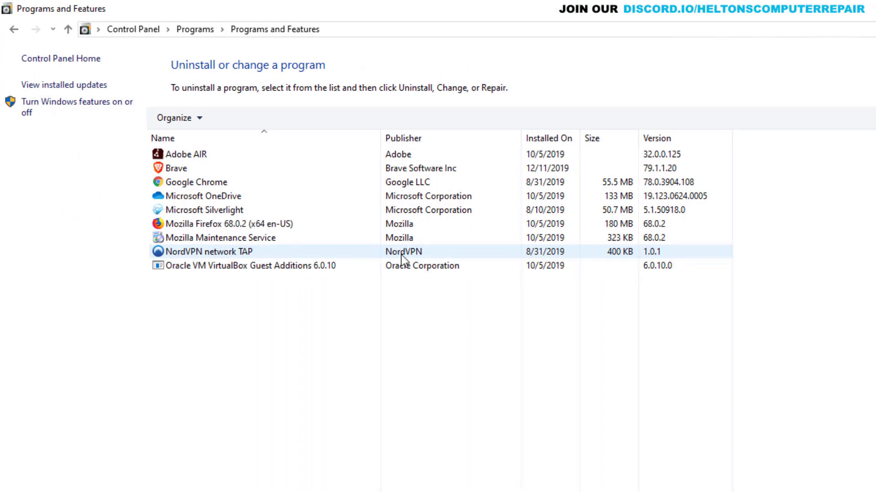
pyautogui.click(206, 251)
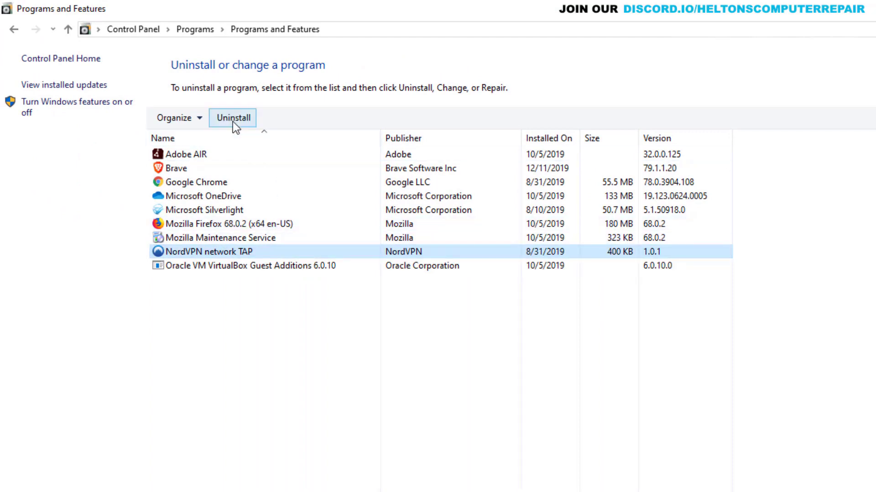
pyautogui.click(232, 118)
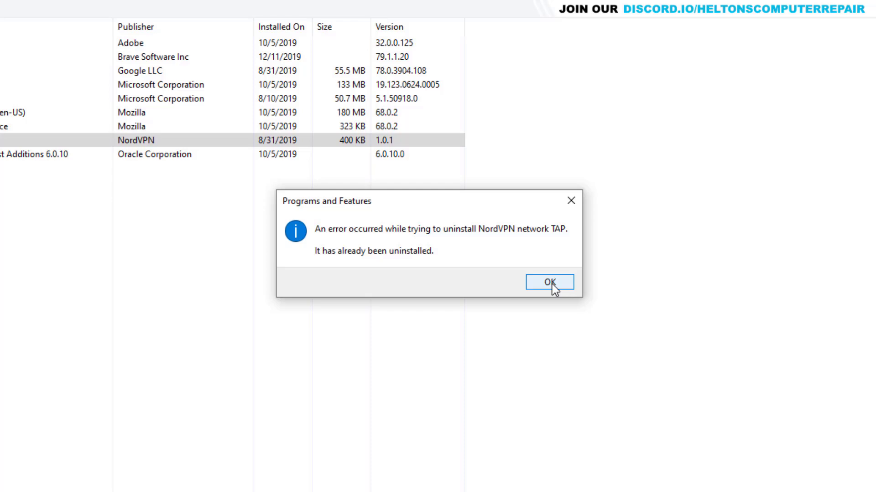
pyautogui.click(549, 282)
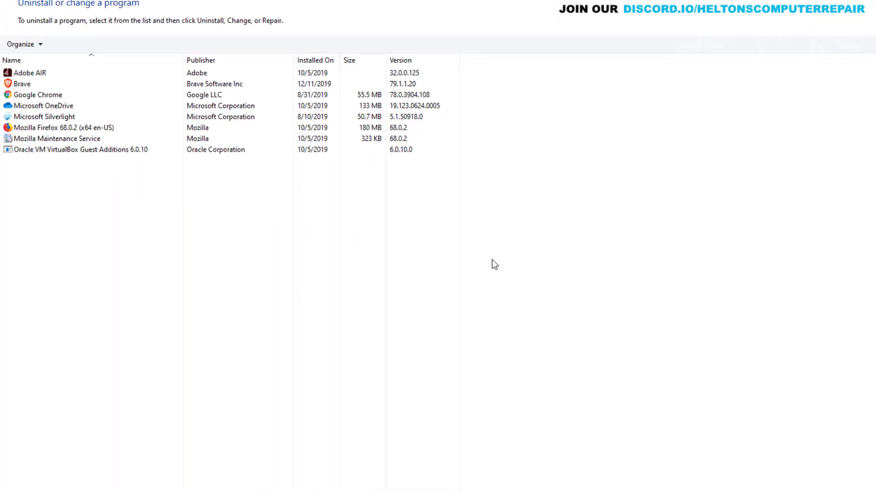